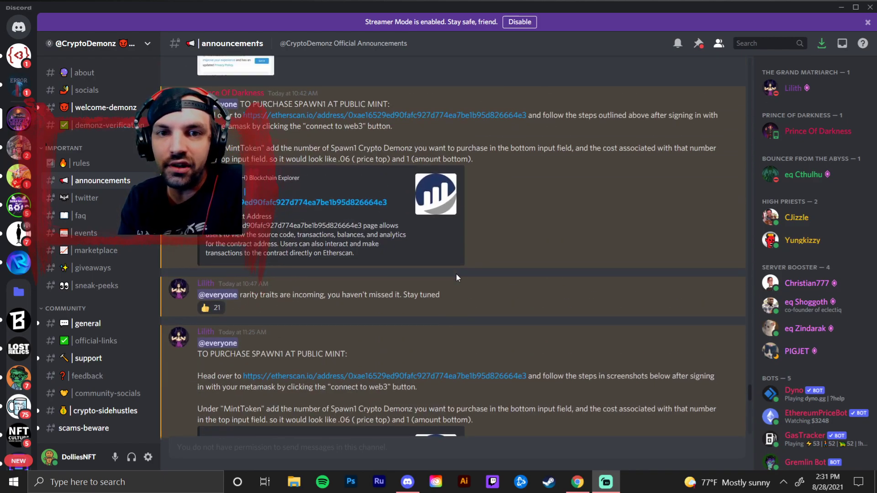
- Scroll the Demonzv1 contract page on Etherscan to look over the contract overview
{"action": "scroll", "scroll_direction": "down", "scroll_amount": 3}
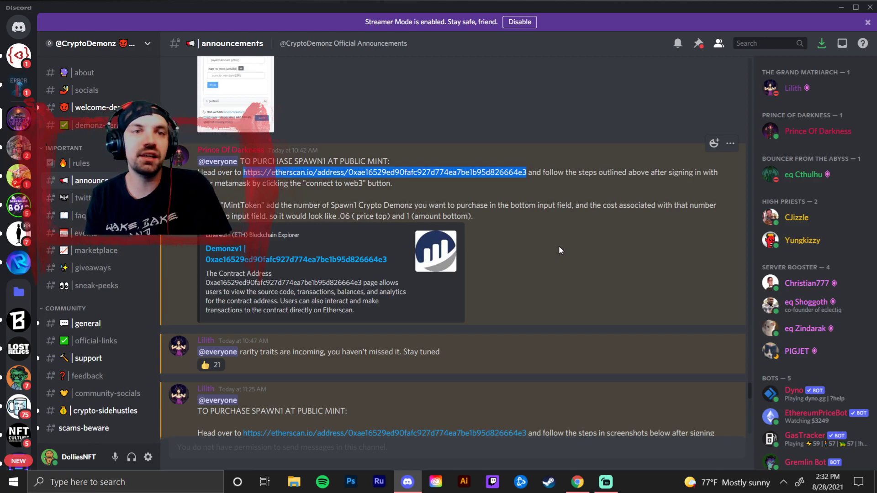
{"action": "mouse_move", "coordinate": [290, 229]}
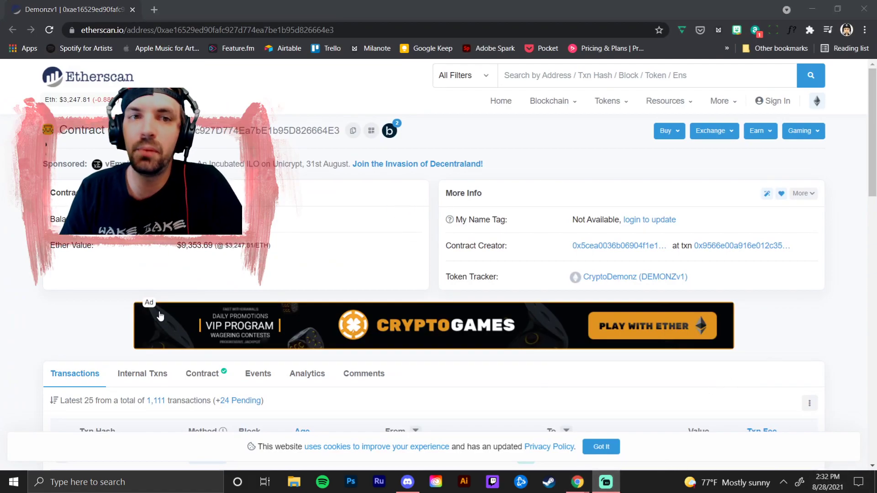
{"action": "mouse_move", "coordinate": [154, 10]}
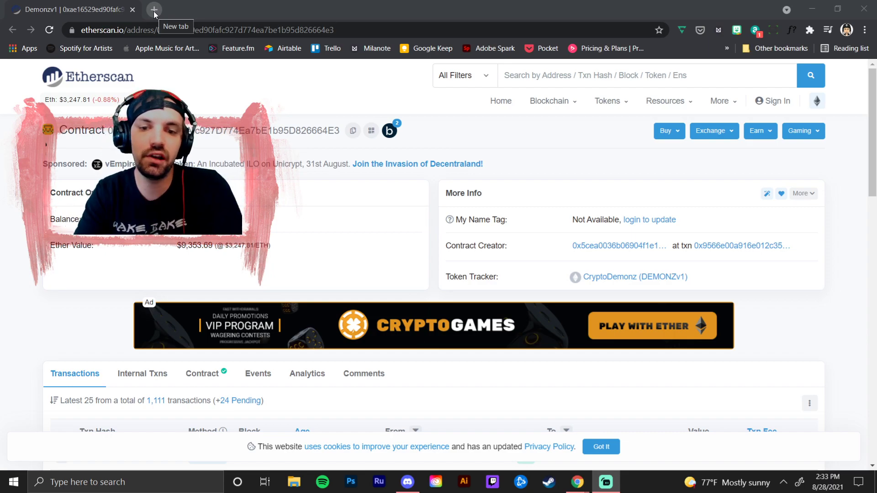
- In a new tab, search OpenSea for 'dem' and open the DEMONZv1 collection
{"action": "left_click", "coordinate": [154, 9]}
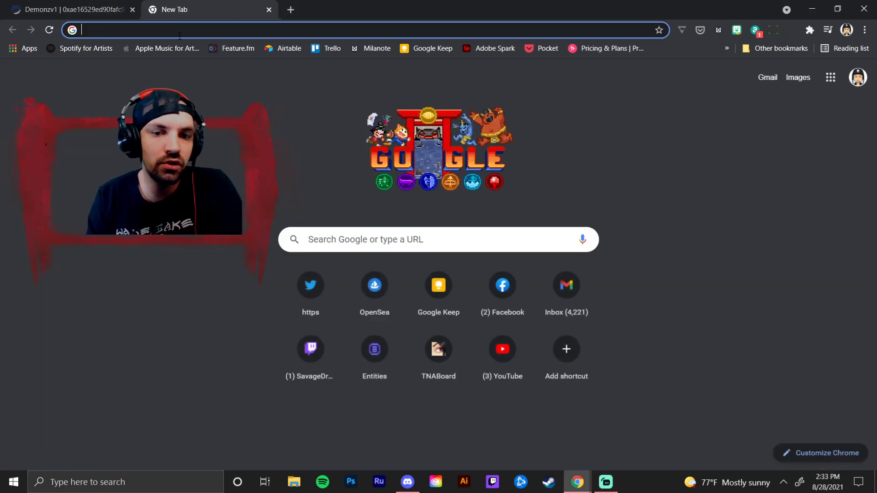
{"action": "left_click", "coordinate": [375, 285]}
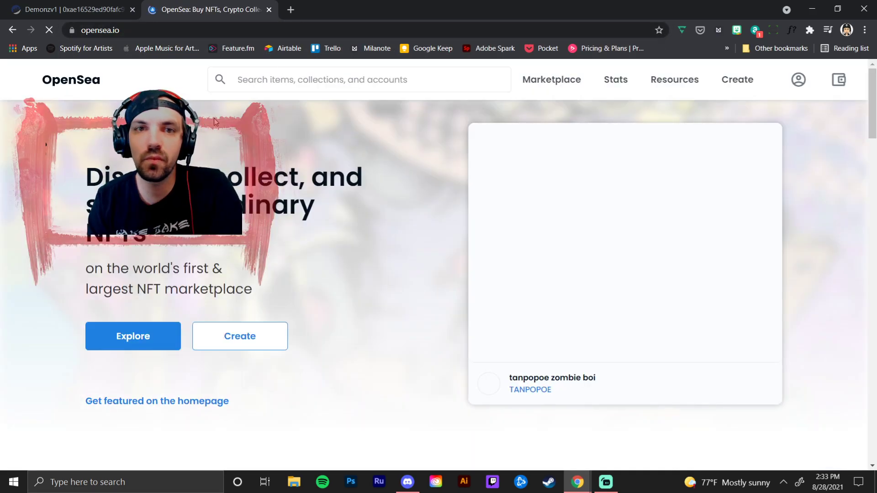
{"action": "type", "text": "demonz"}
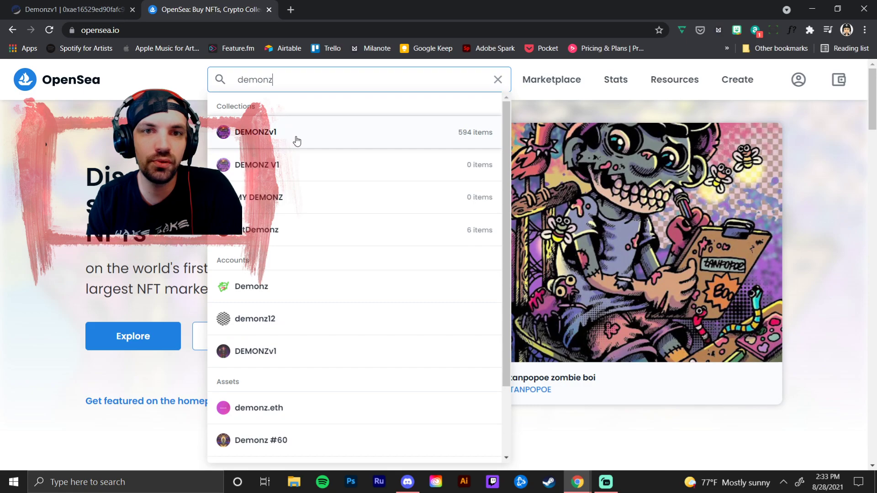
{"action": "left_click", "coordinate": [257, 132]}
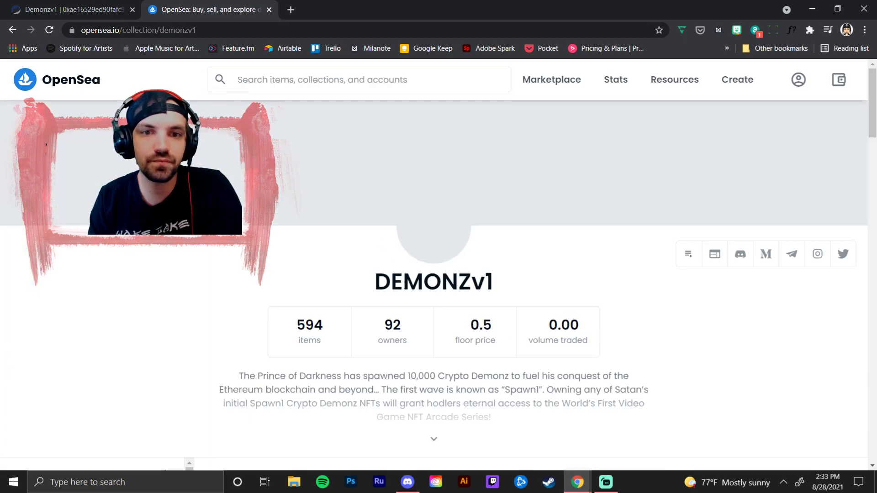
- Open the DemonzV1 #01069 listing and scroll to its Item Activity history
{"action": "scroll", "scroll_direction": "down", "scroll_amount": 3}
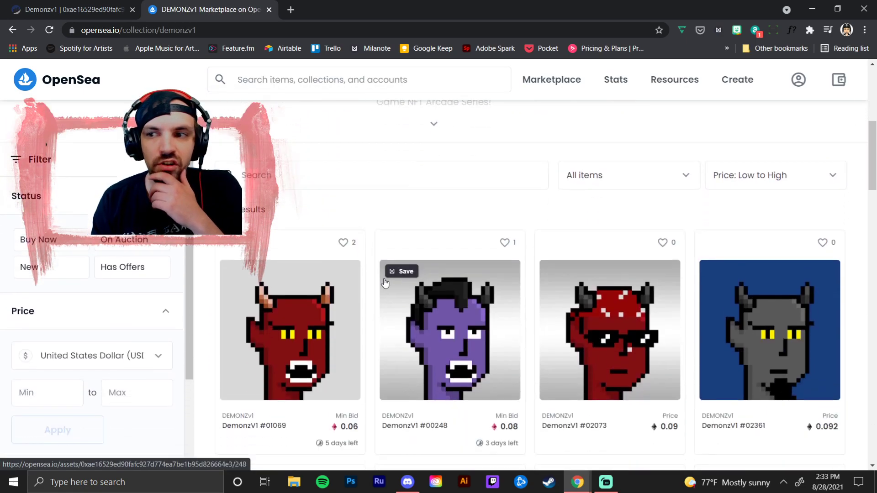
{"action": "left_click", "coordinate": [290, 330]}
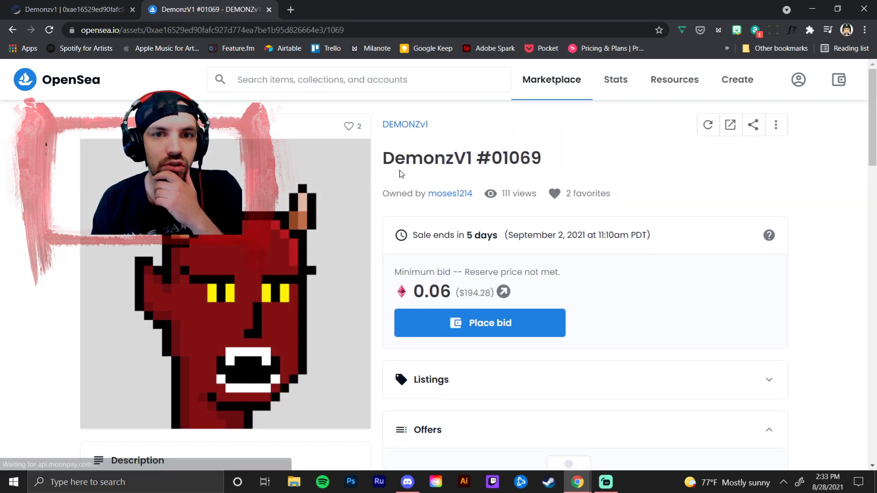
{"action": "scroll", "scroll_direction": "down", "scroll_amount": 3}
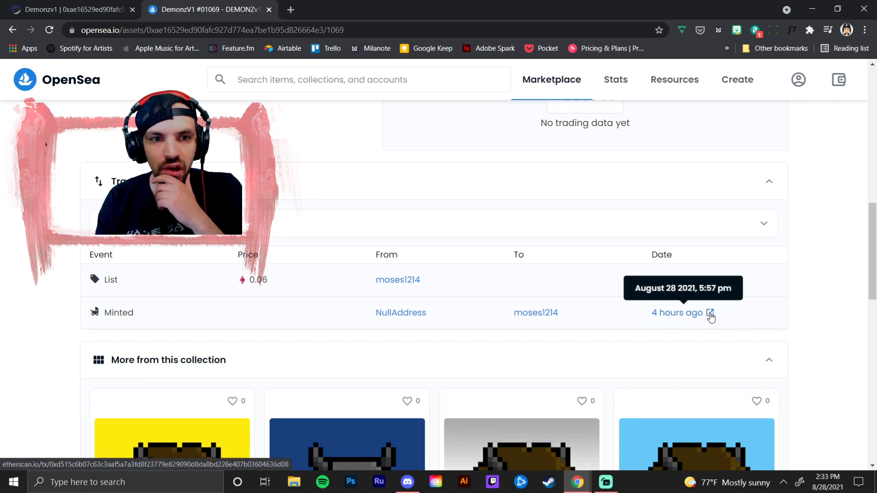
- View token 1069's mint transaction on Etherscan, then follow it to the contract address page
{"action": "left_click", "coordinate": [711, 314]}
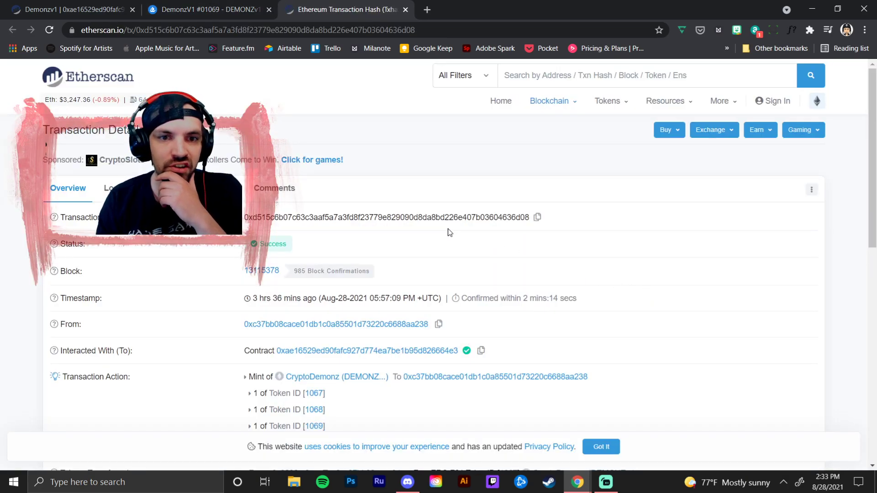
{"action": "scroll", "scroll_direction": "down", "scroll_amount": 3}
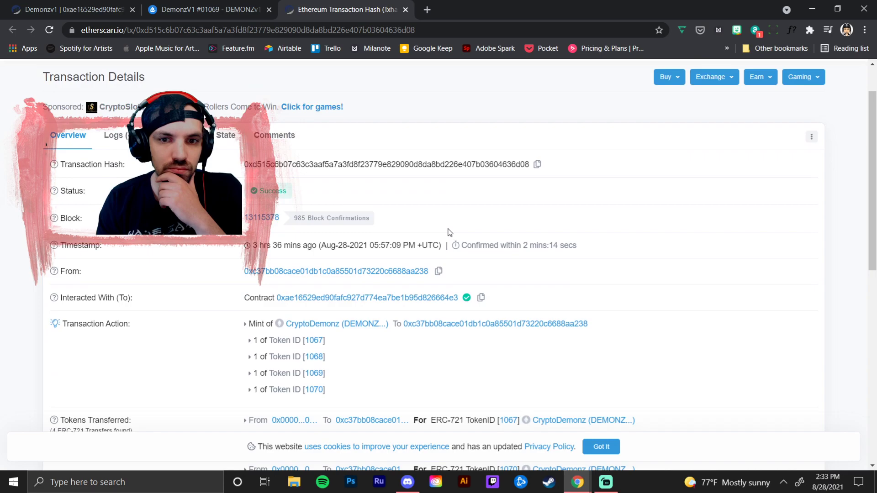
{"action": "scroll", "scroll_direction": "down", "scroll_amount": 3}
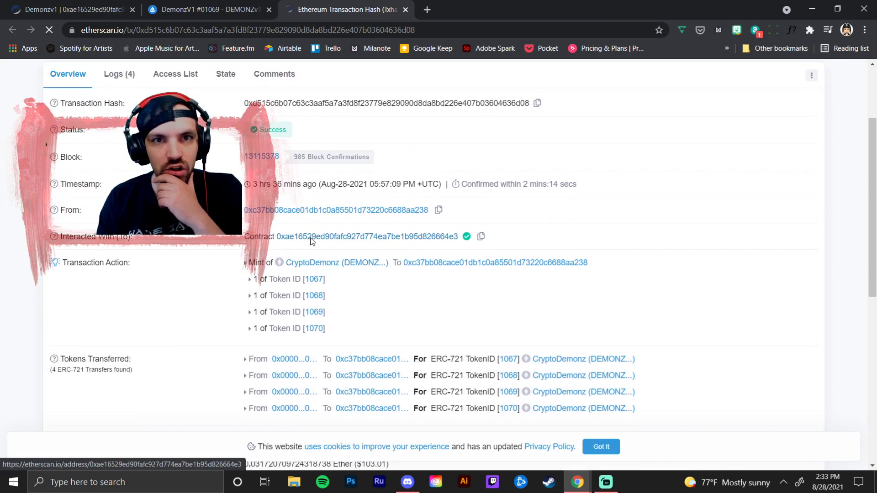
{"action": "left_click", "coordinate": [367, 236]}
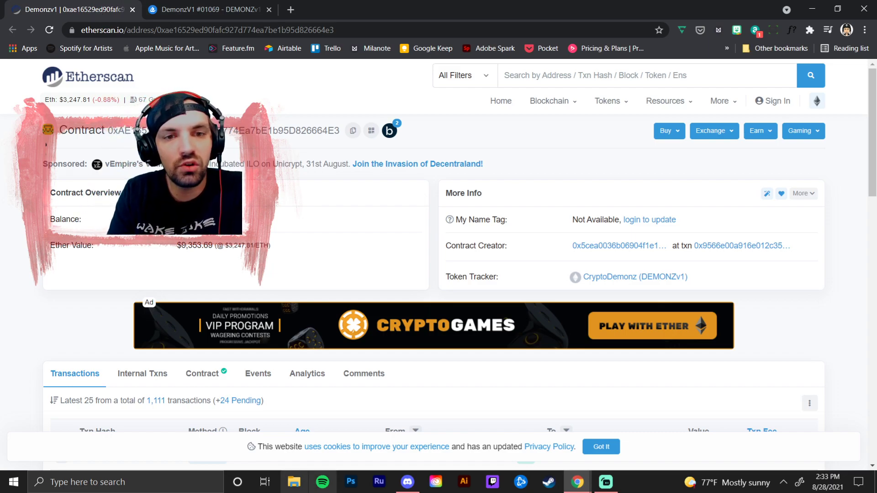
- Go to the verified contract's Write Contract section and expand the mintToken function
{"action": "scroll", "scroll_direction": "down", "scroll_amount": 3}
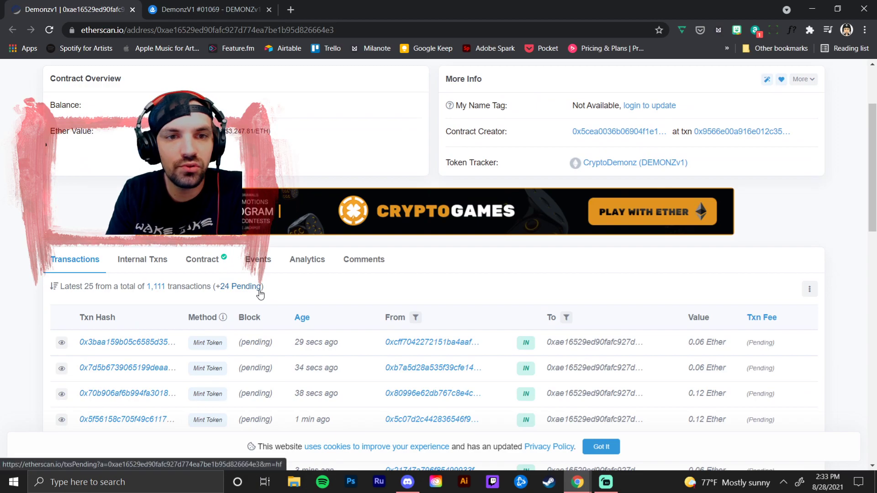
{"action": "scroll", "scroll_direction": "down", "scroll_amount": 3}
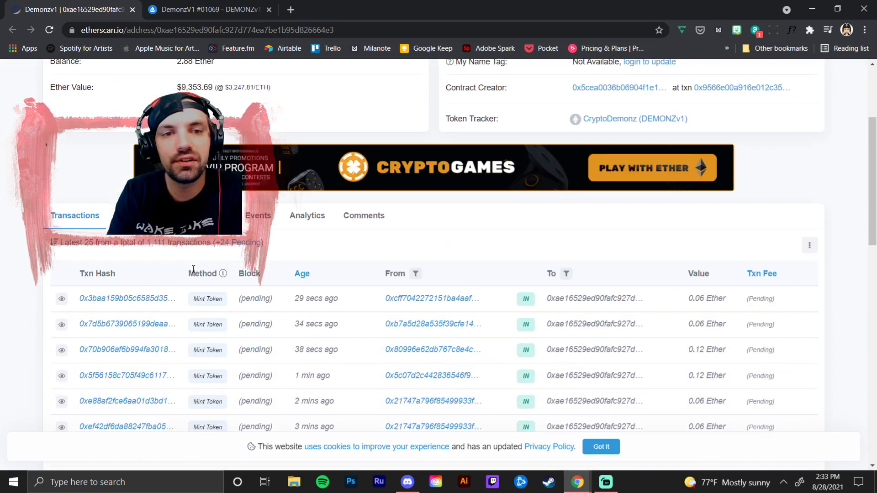
{"action": "scroll", "scroll_direction": "down", "scroll_amount": 3}
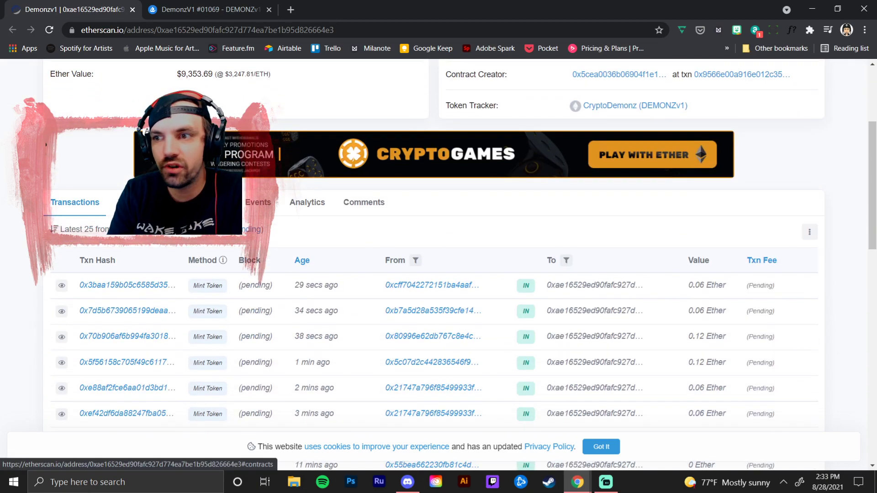
{"action": "double_click", "coordinate": [198, 260]}
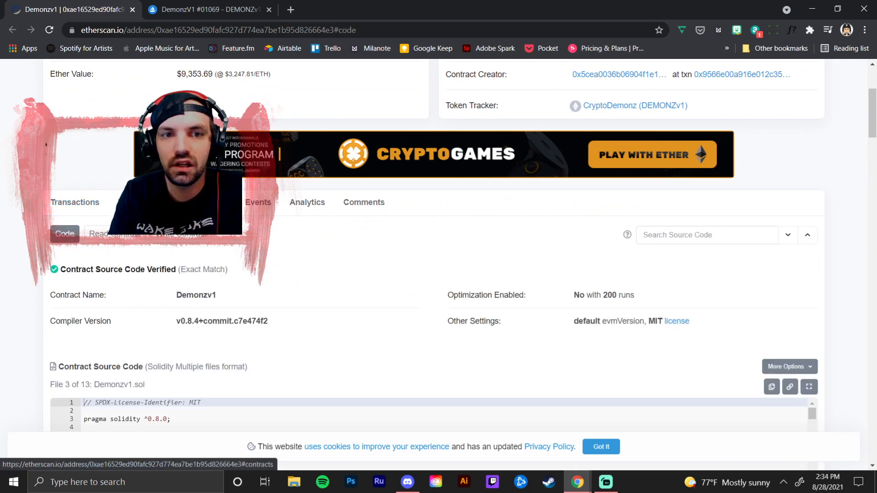
{"action": "scroll", "scroll_direction": "down", "scroll_amount": 3}
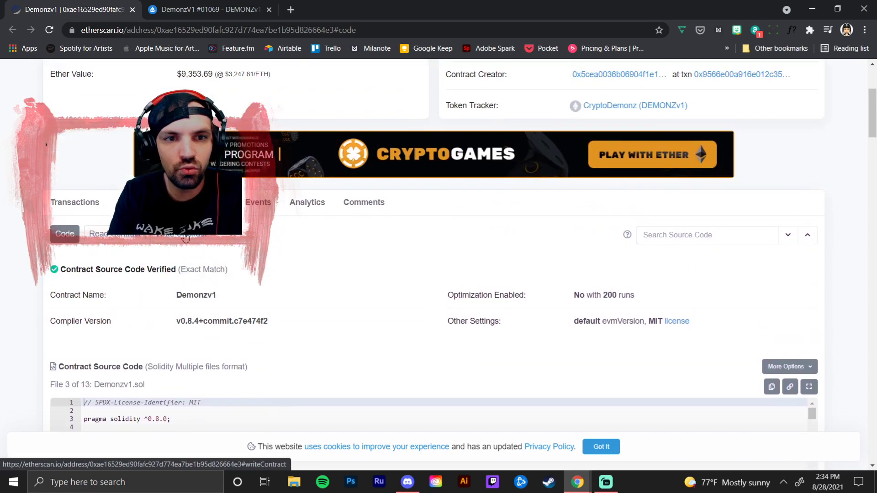
{"action": "left_click", "coordinate": [184, 234]}
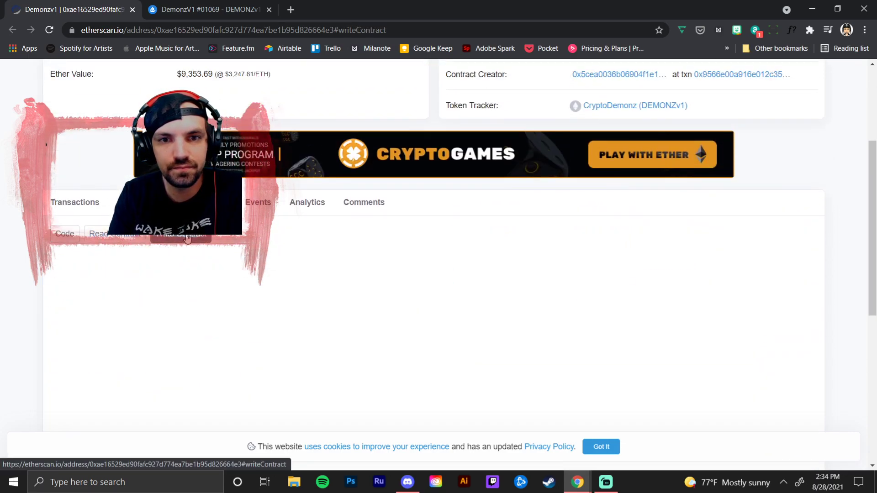
{"action": "left_click", "coordinate": [185, 239]}
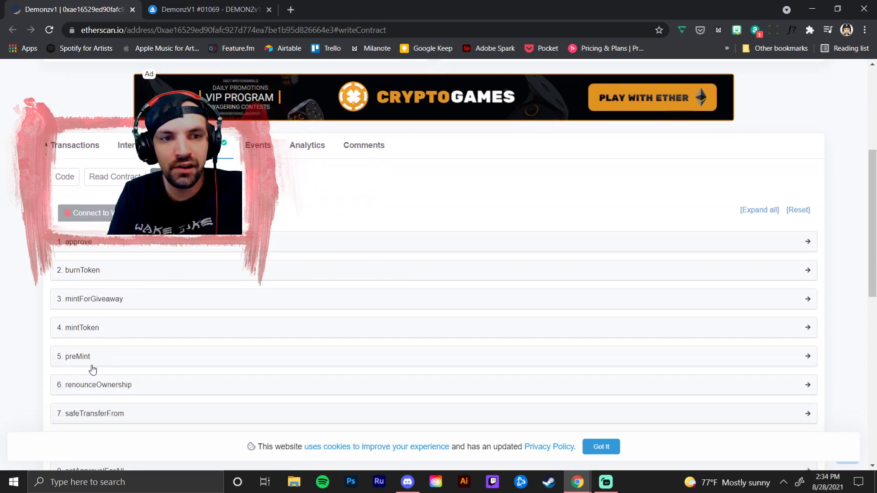
{"action": "left_click", "coordinate": [82, 327]}
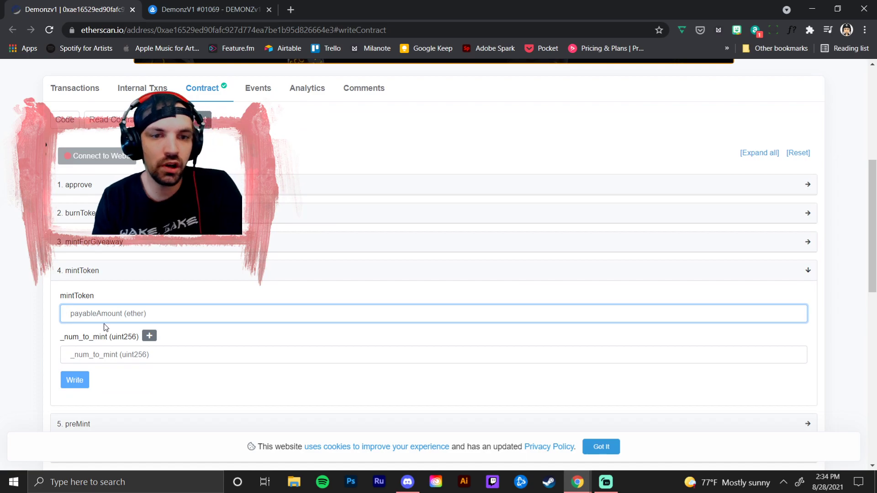
- Enter .06 ether and quantity 1 in mintToken, then return to the Discord instructions
{"action": "type", "text": ".06"}
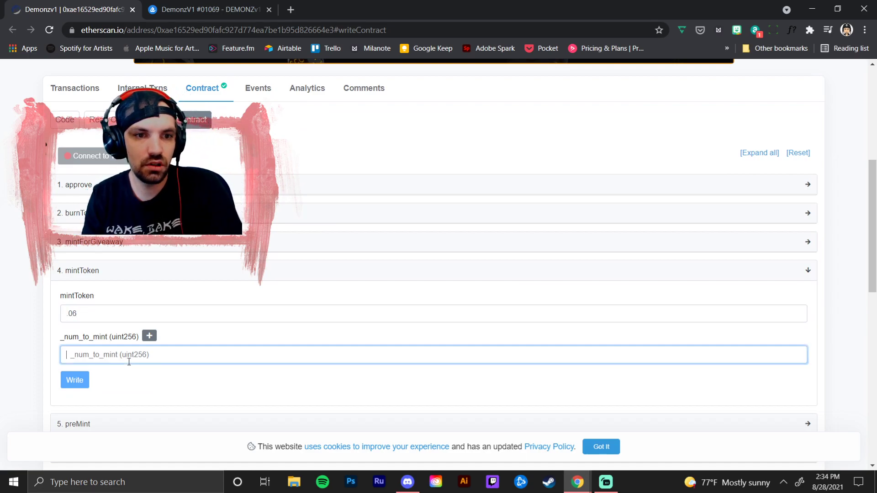
{"action": "type", "text": "1"}
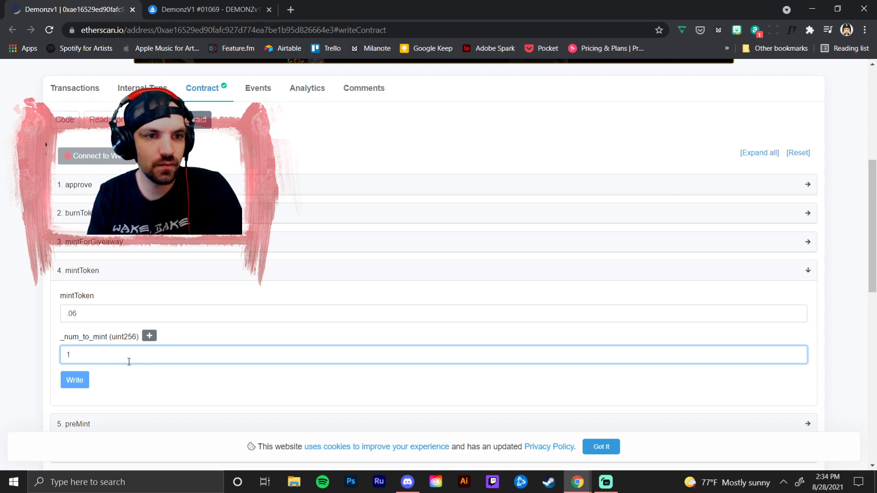
{"action": "left_click", "coordinate": [408, 483]}
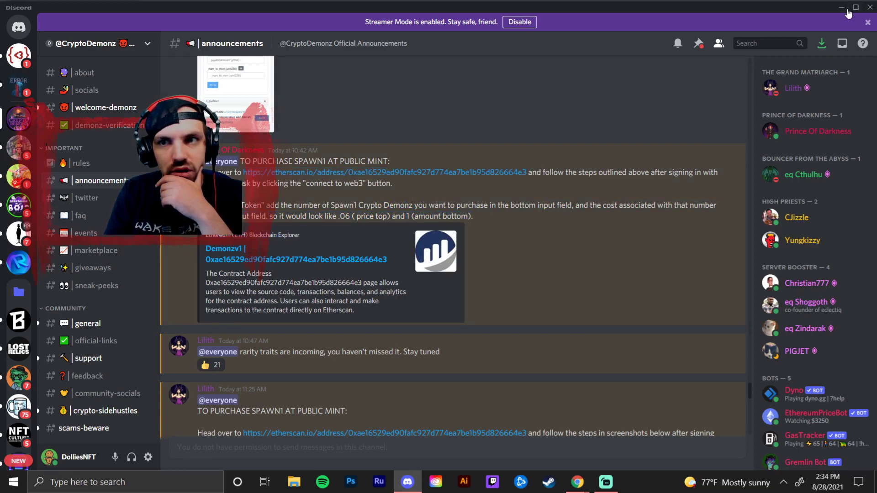
- Minimize Discord to return to the filled-in mintToken form in Chrome
{"action": "left_click", "coordinate": [579, 483]}
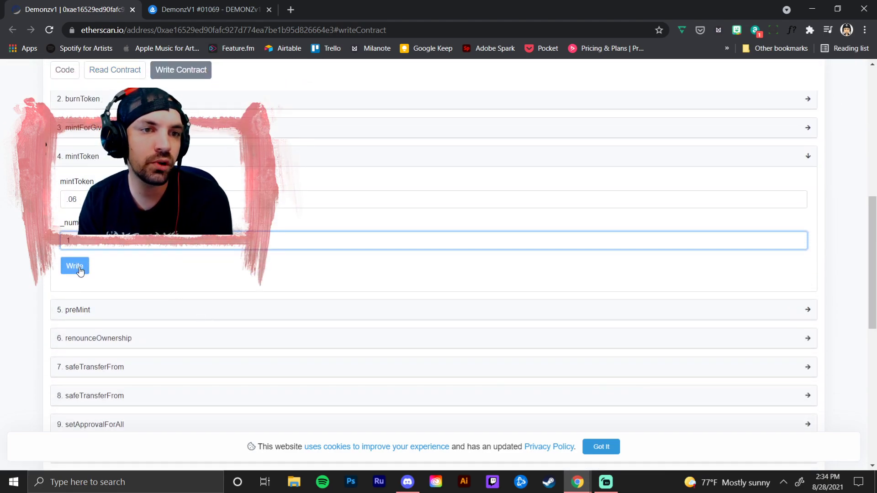
- After the Web3 warning on Write, unlock the MetaMask wallet with its password
{"action": "left_click", "coordinate": [75, 266]}
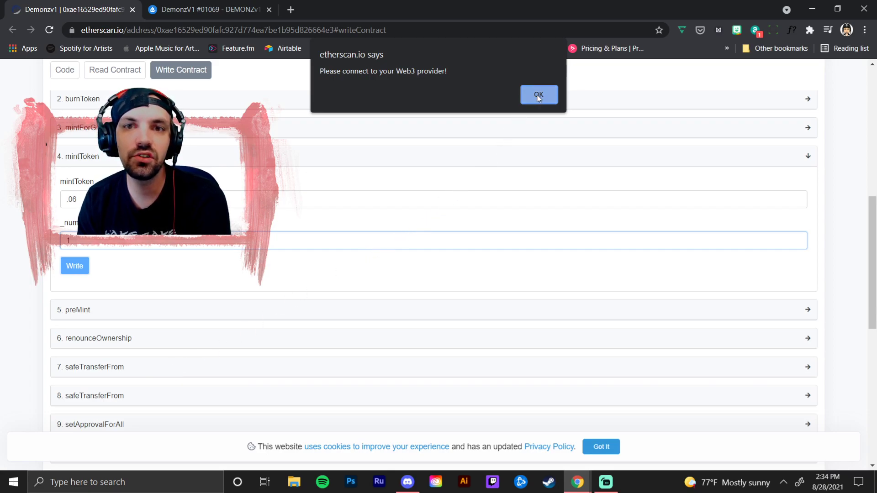
{"action": "left_click", "coordinate": [539, 94]}
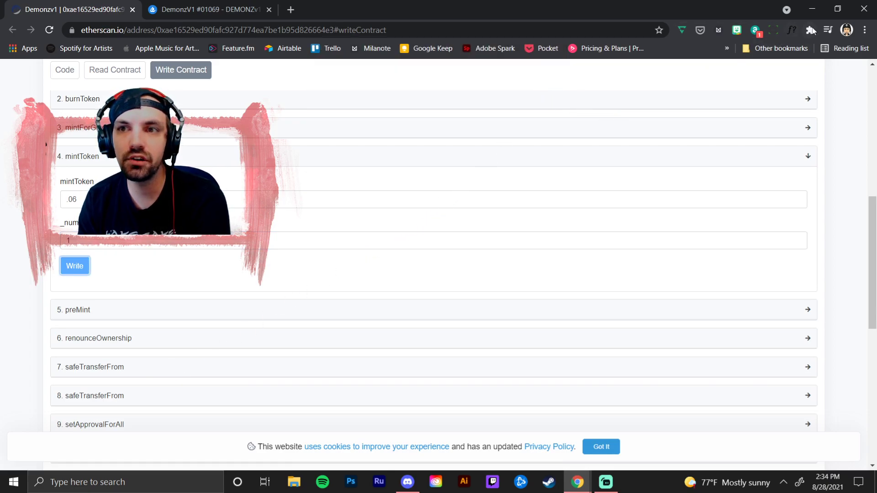
{"action": "left_click", "coordinate": [810, 30]}
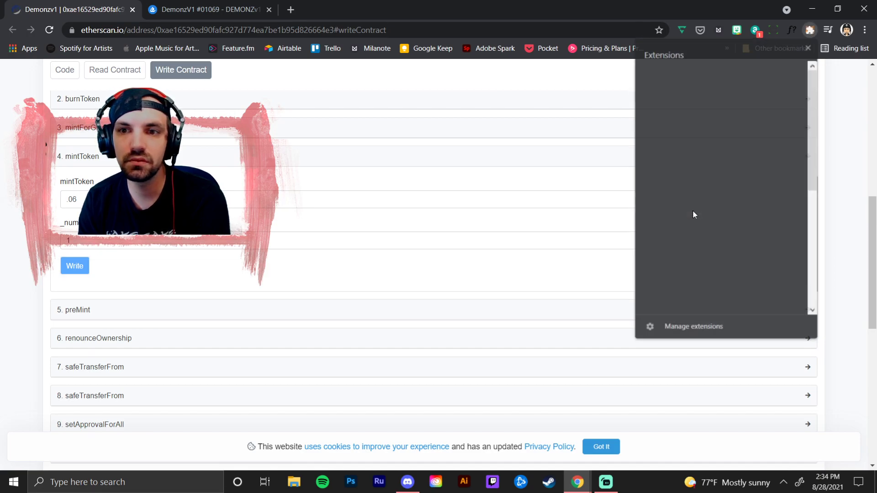
{"action": "left_click", "coordinate": [790, 29]}
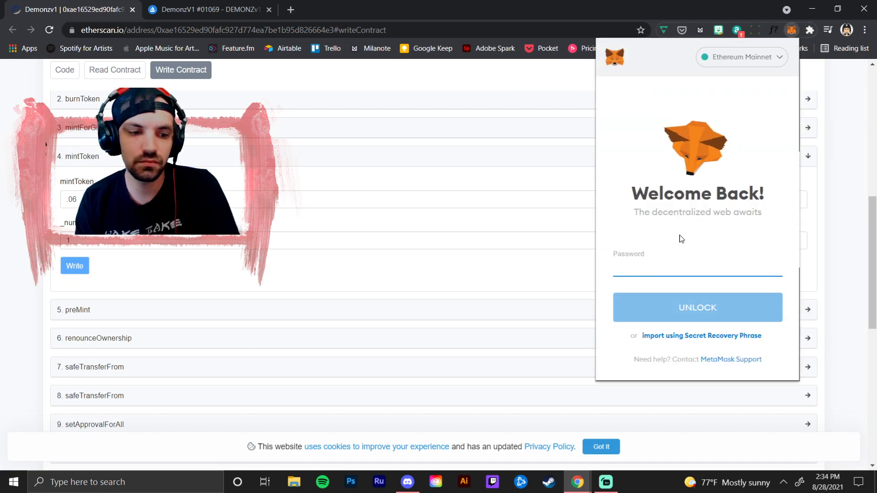
{"action": "type", "text": "password"}
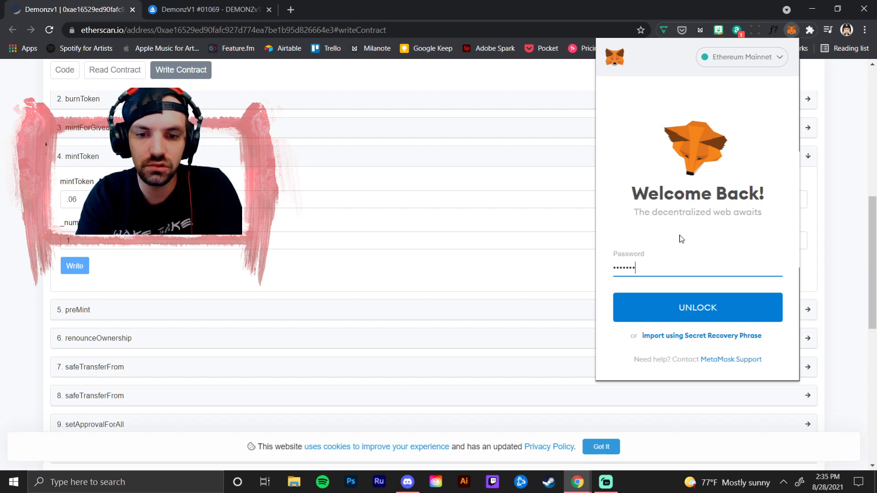
{"action": "left_click", "coordinate": [698, 307]}
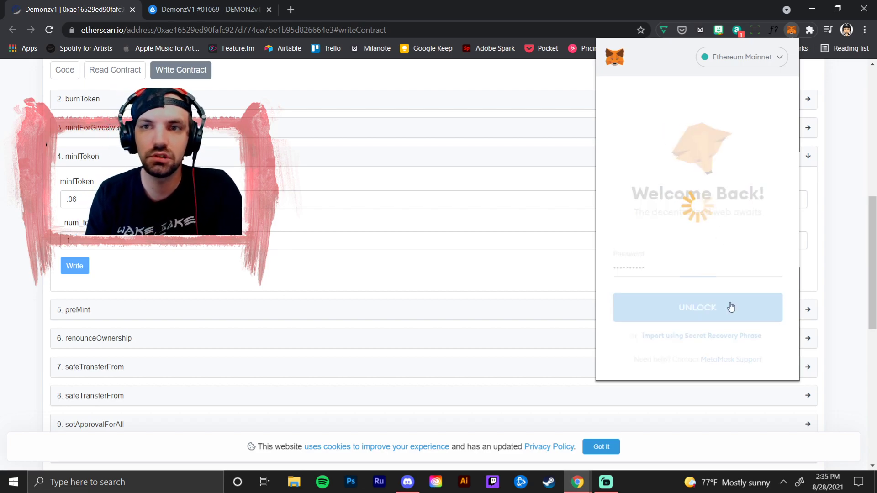
{"action": "left_click", "coordinate": [698, 307]}
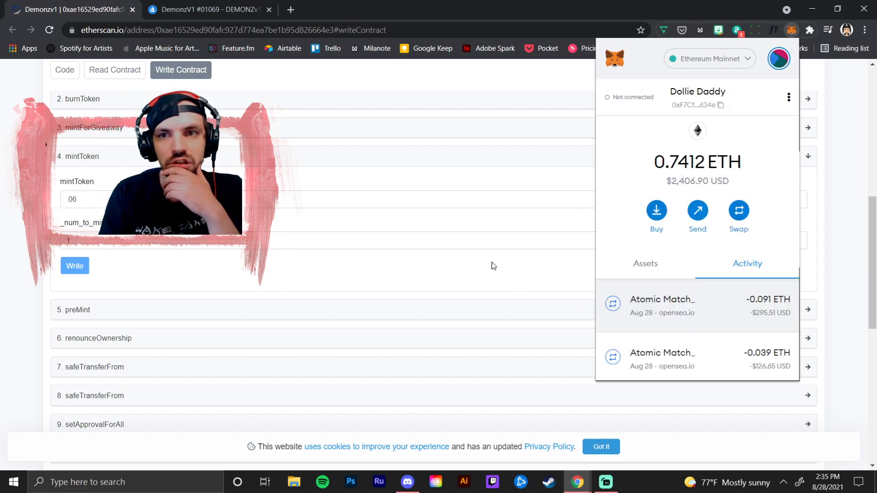
- Retry the mintToken write and dismiss the repeated Web3 provider warning
{"action": "left_click", "coordinate": [75, 266]}
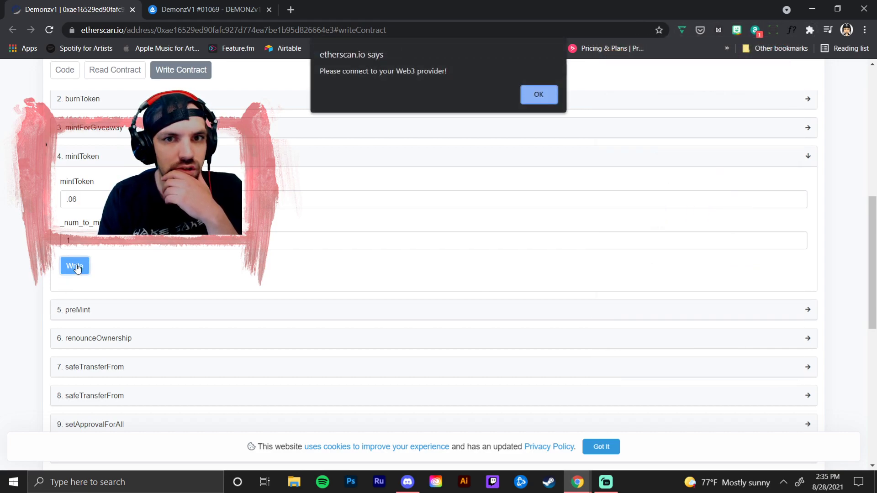
{"action": "left_click", "coordinate": [539, 94]}
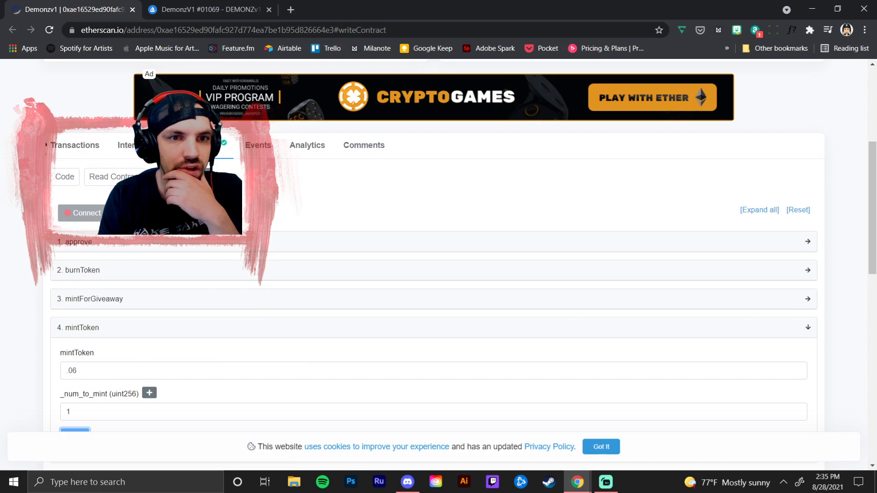
- Approve MetaMask's request to connect the first account to etherscan.io
{"action": "left_click", "coordinate": [82, 213]}
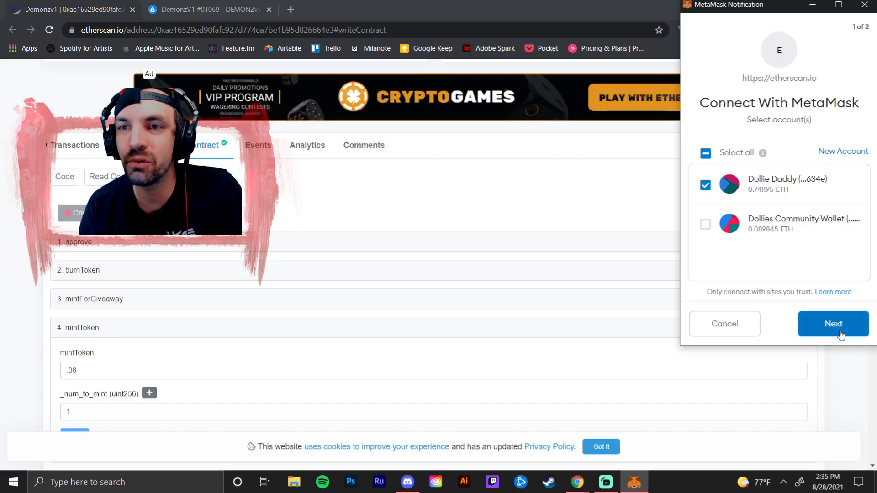
{"action": "mouse_move", "coordinate": [460, 245]}
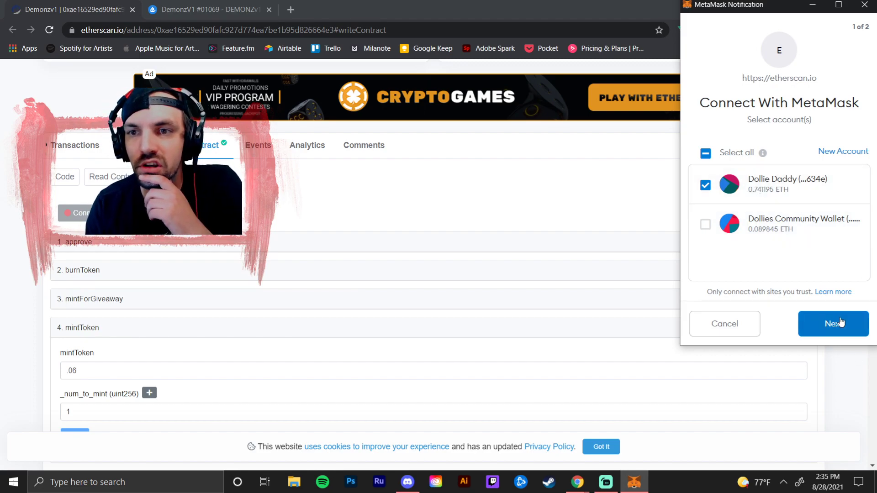
{"action": "left_click", "coordinate": [834, 323]}
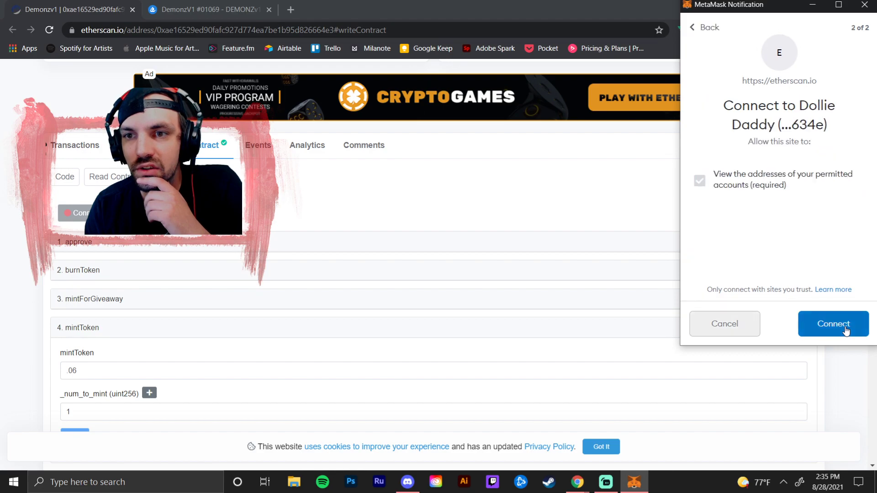
{"action": "left_click", "coordinate": [834, 323]}
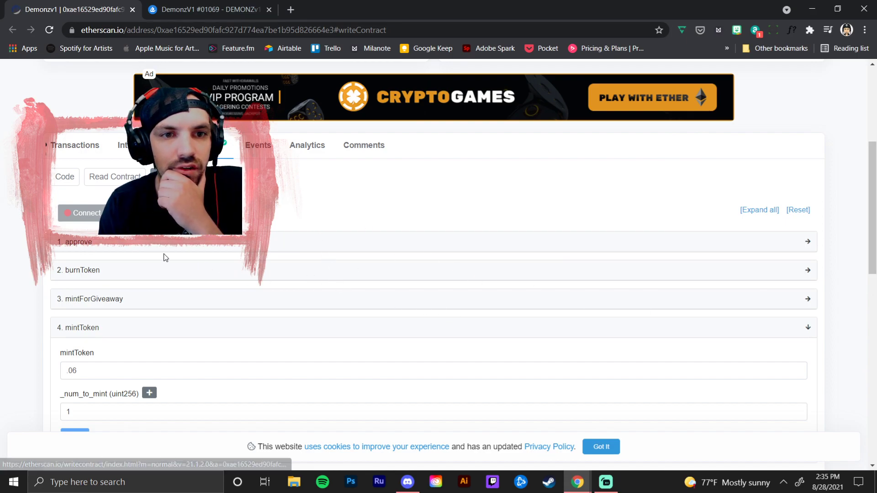
- Reset the contract forms and connect Etherscan to Web3 via MetaMask, accepting the beta notice
{"action": "left_click", "coordinate": [74, 381]}
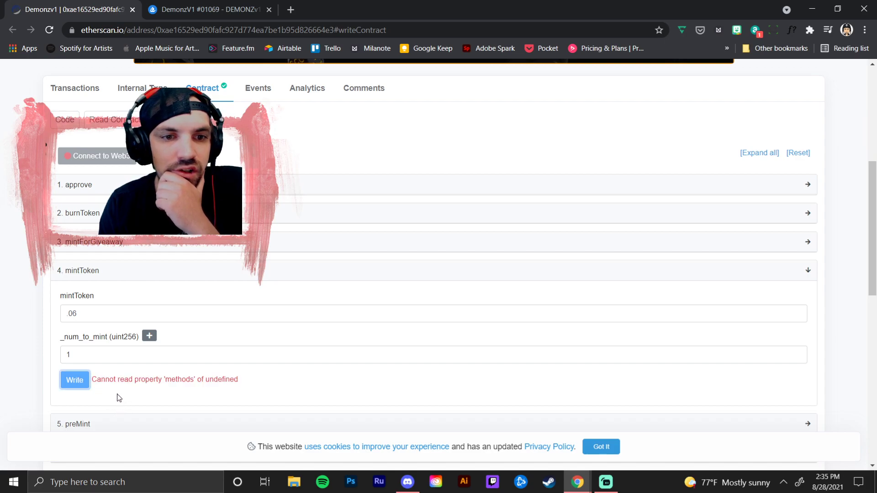
{"action": "mouse_move", "coordinate": [112, 377]}
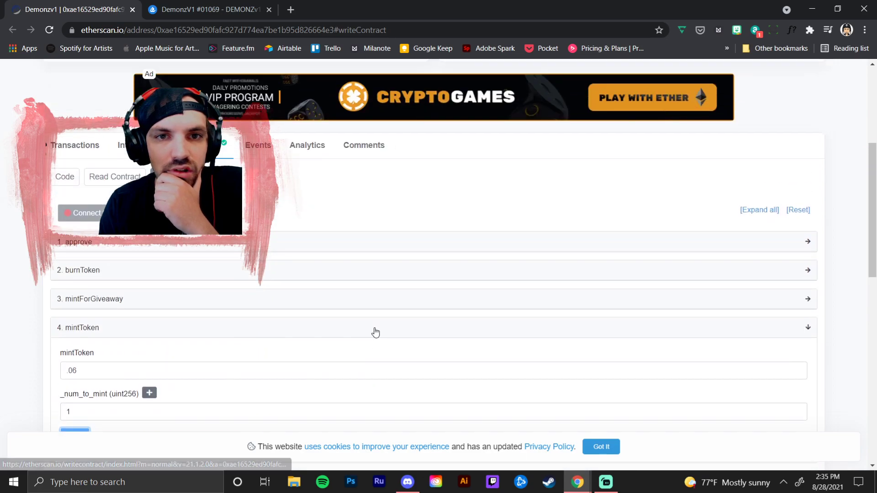
{"action": "mouse_move", "coordinate": [287, 302]}
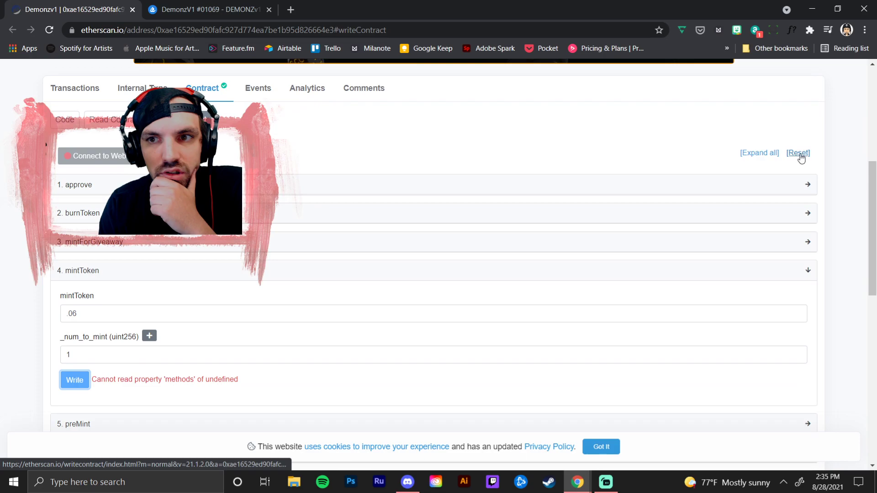
{"action": "left_click", "coordinate": [798, 152]}
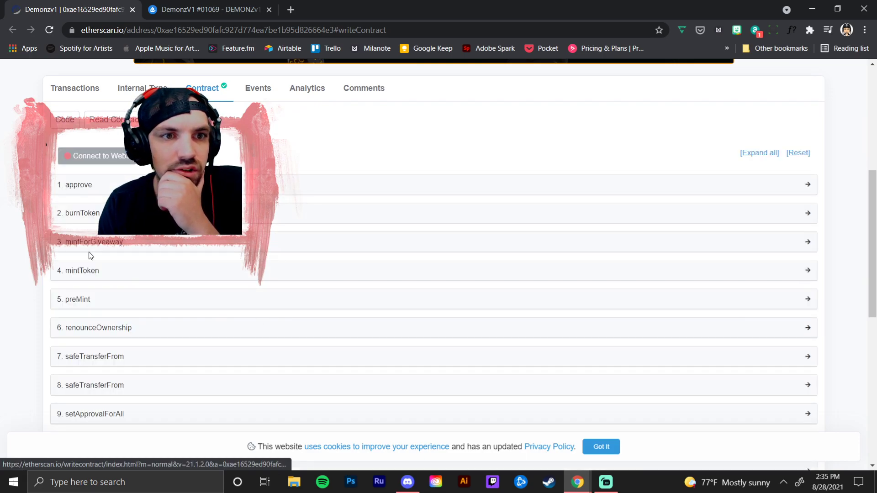
{"action": "left_click", "coordinate": [96, 156]}
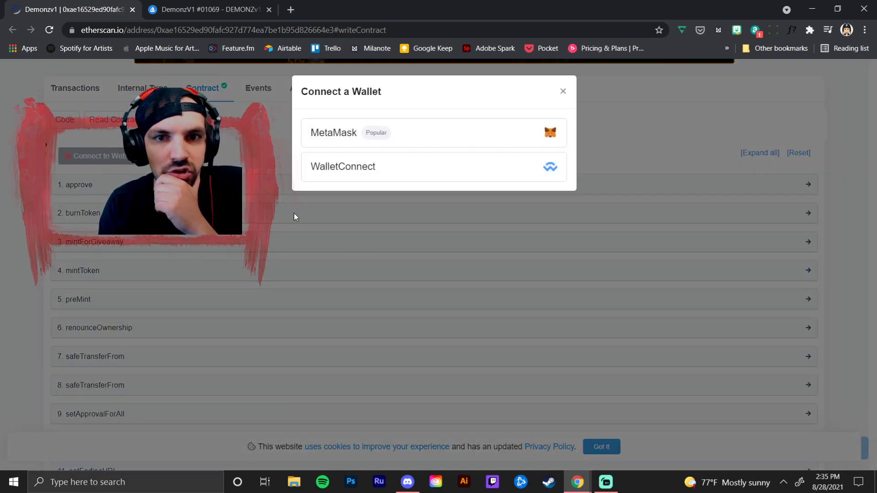
{"action": "left_click", "coordinate": [334, 133]}
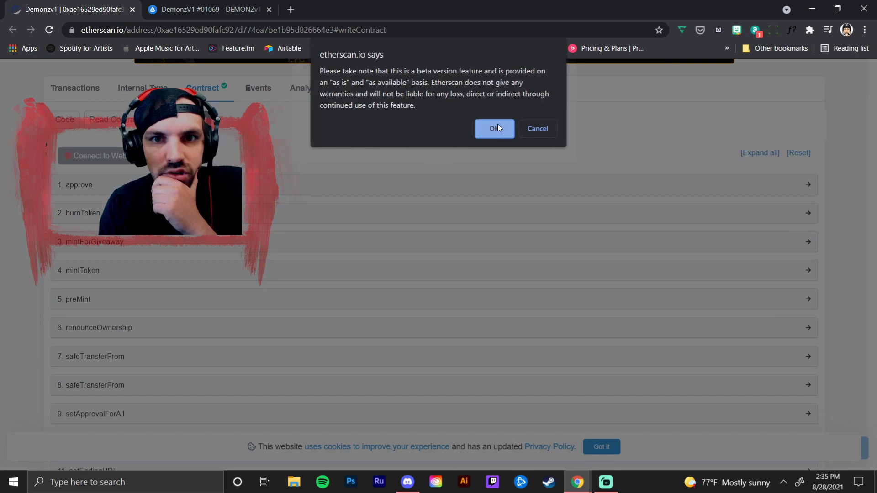
{"action": "left_click", "coordinate": [495, 129]}
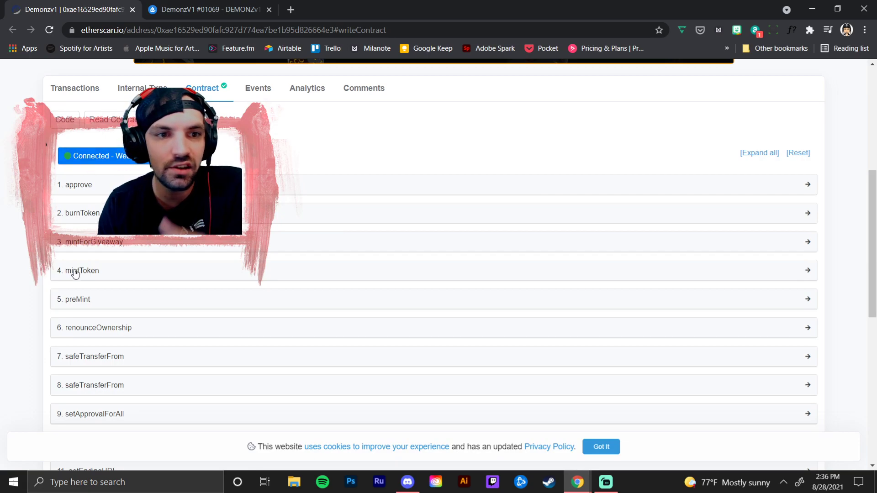
- Re-enter .06 ether and quantity 1 in mintToken and submit the write for signing
{"action": "left_click", "coordinate": [82, 270]}
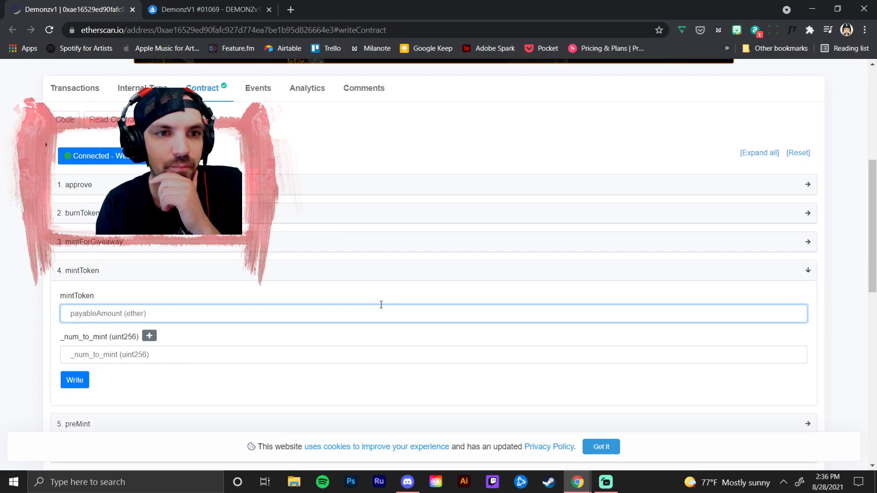
{"action": "type", "text": "0"}
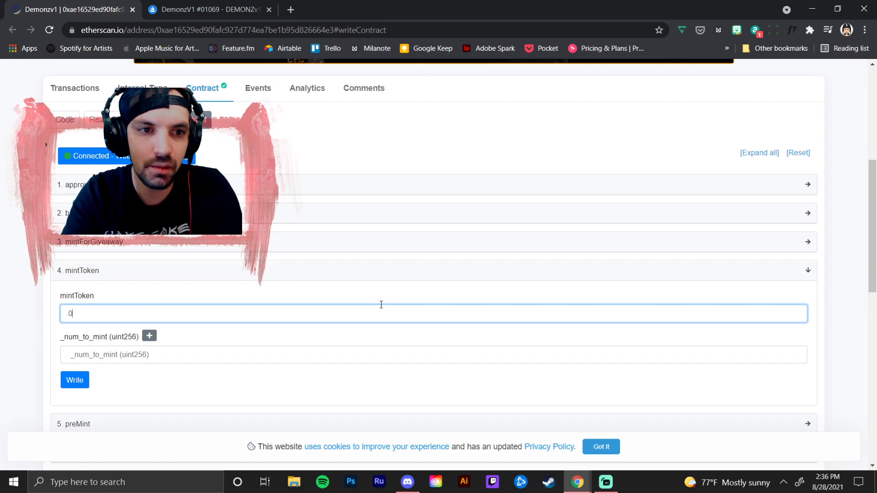
{"action": "type", "text": ".06"}
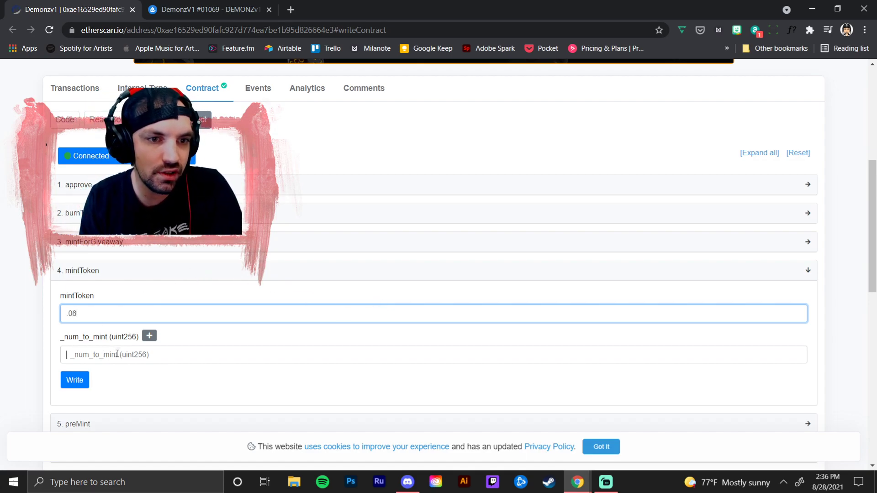
{"action": "left_click", "coordinate": [75, 380]}
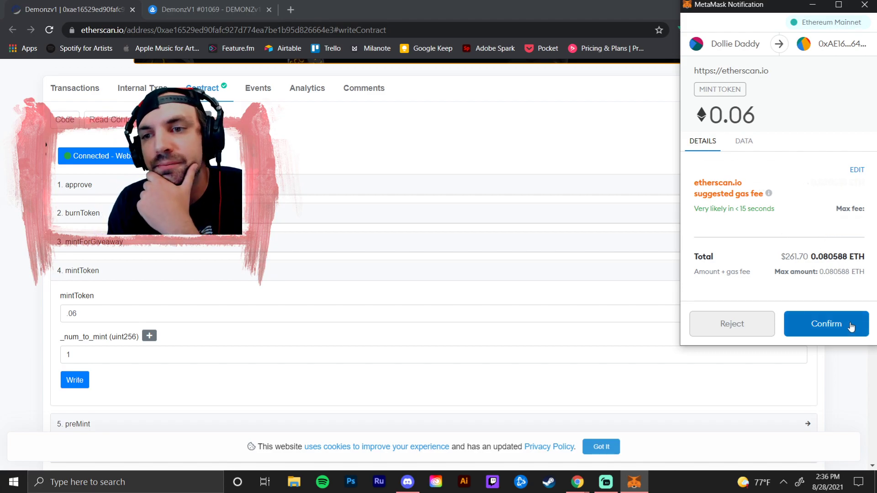
- Confirm the 0.06 ETH mint in MetaMask and check the wallet lists Mint Token as pending
{"action": "left_click", "coordinate": [826, 323]}
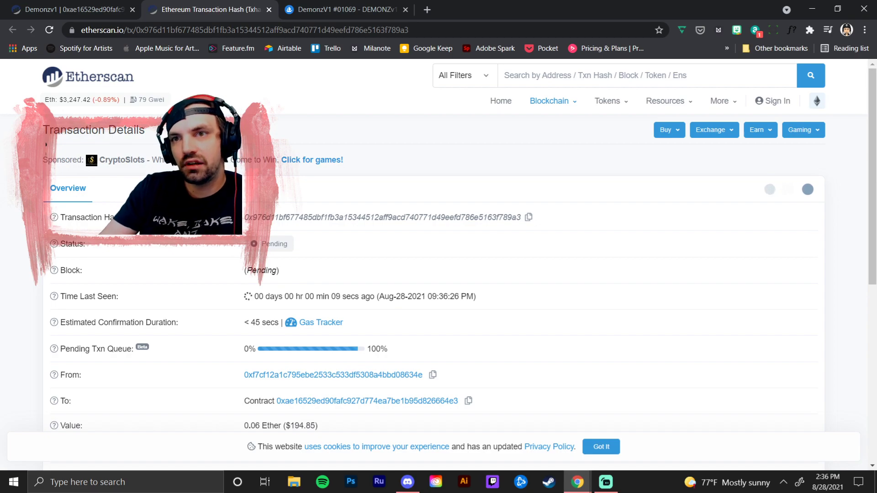
{"action": "left_click", "coordinate": [810, 30]}
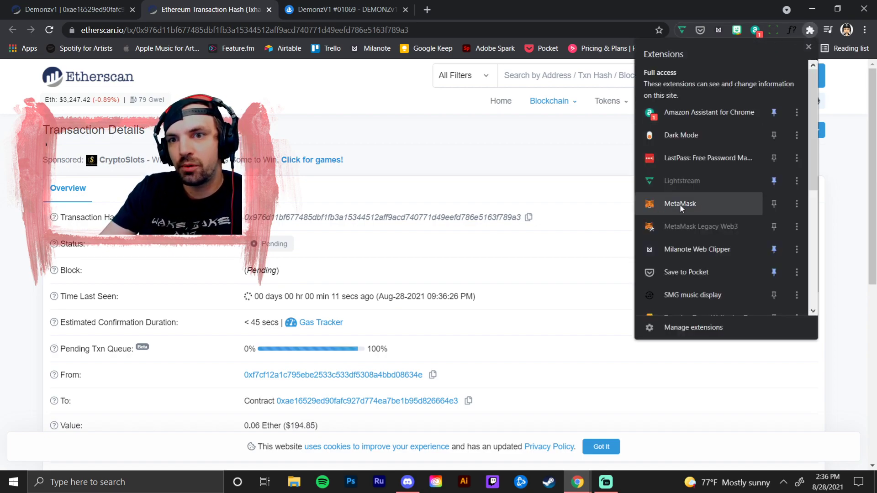
{"action": "left_click", "coordinate": [680, 204]}
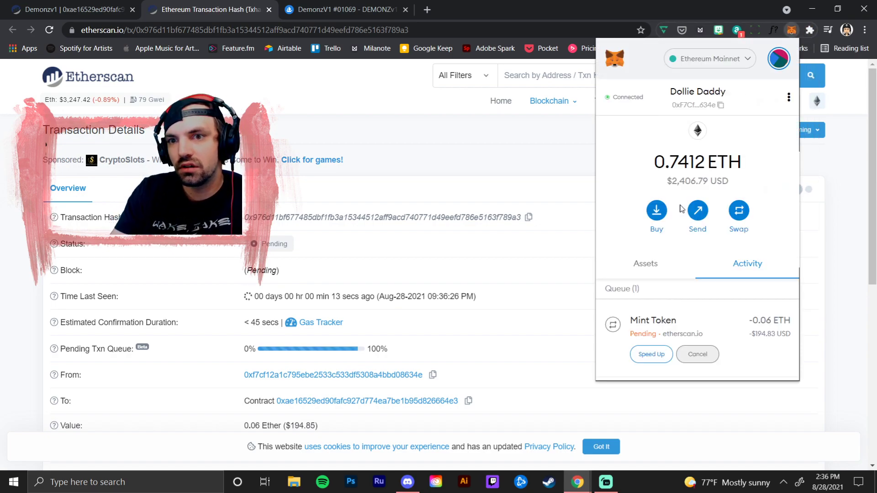